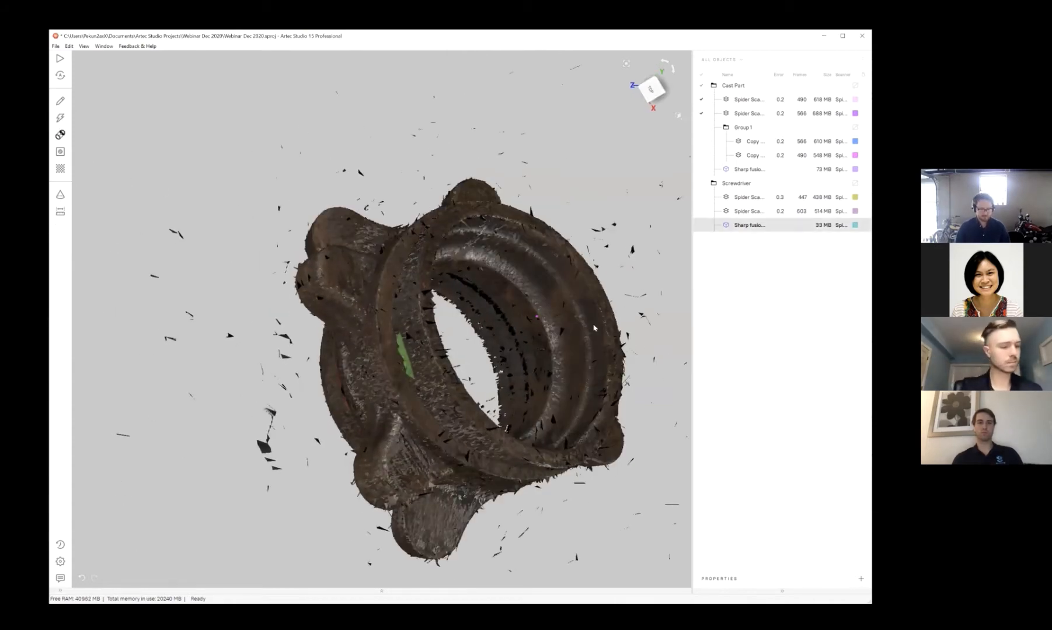
- Align Spider Scan and Spider Scan 2 of the cast part using three texture marker pairs
click(59, 133)
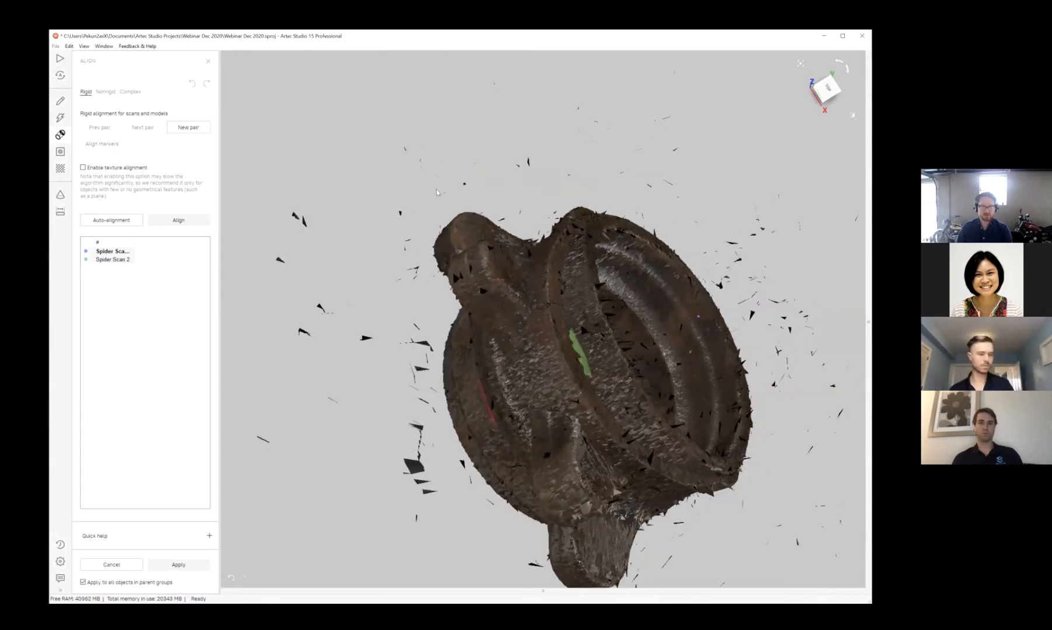
drag(436, 193, 308, 281)
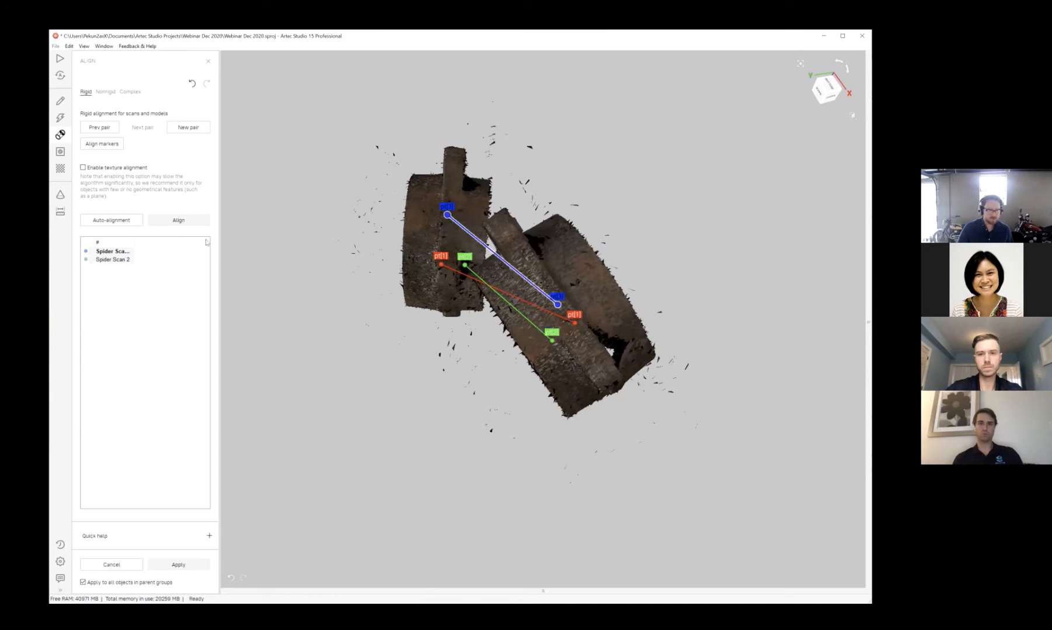
click(179, 219)
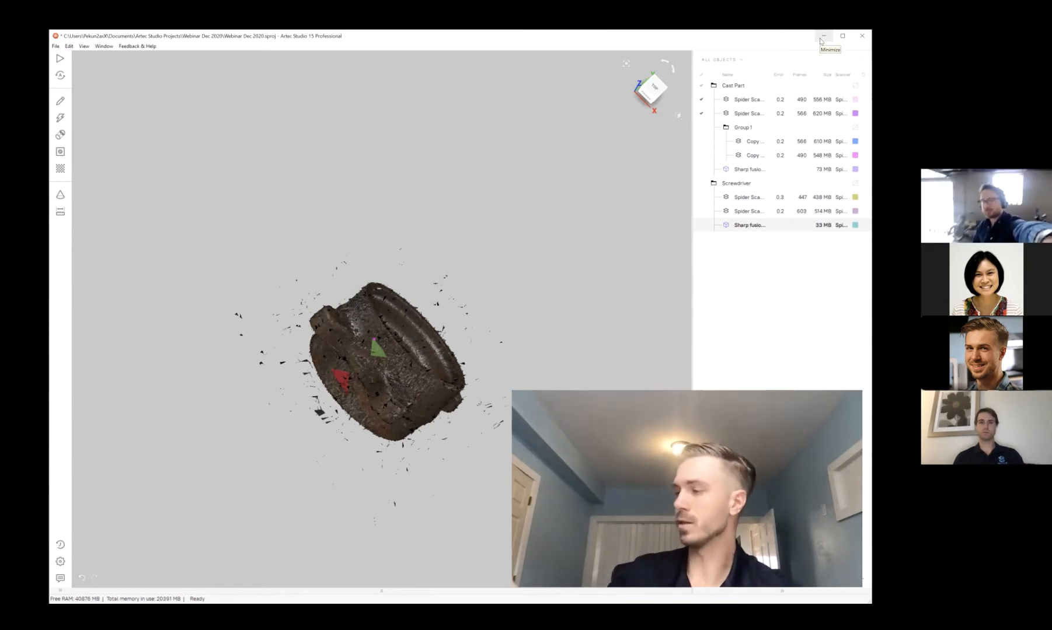
mouse_move(772, 37)
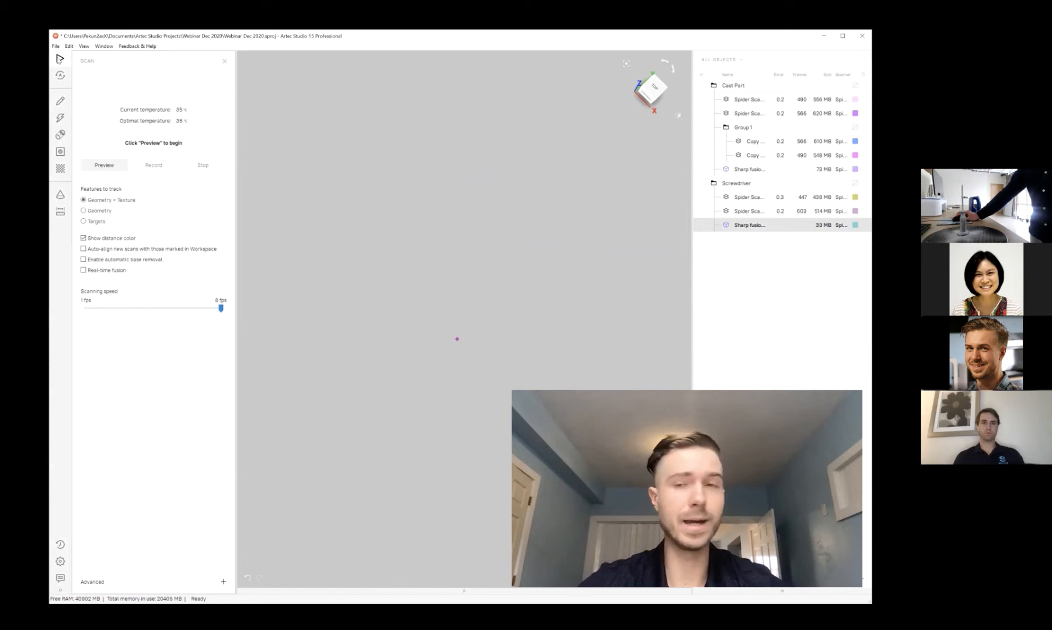
mouse_move(93, 32)
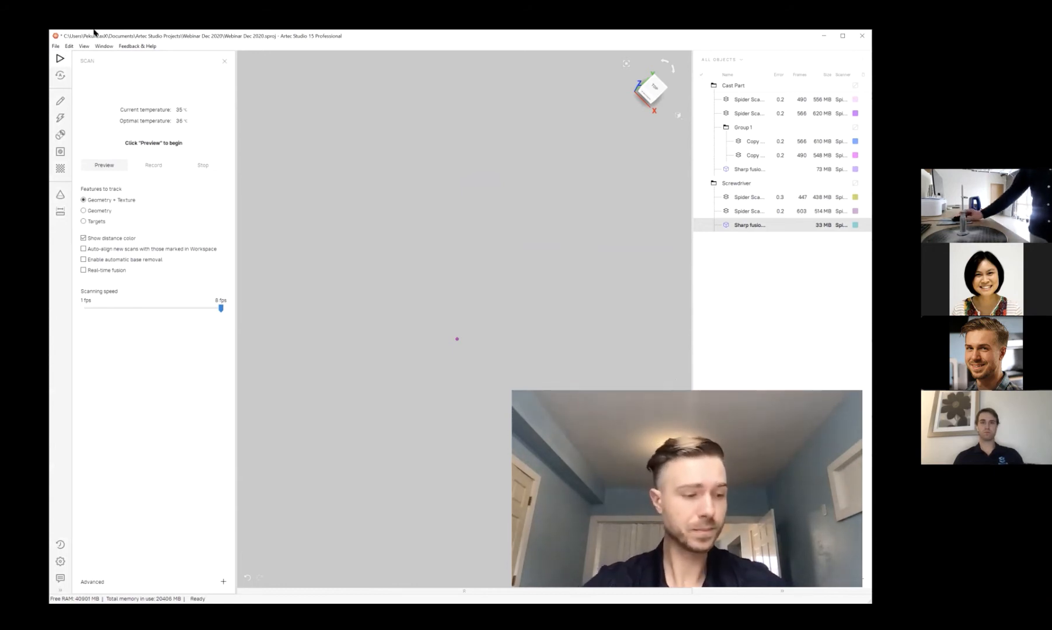